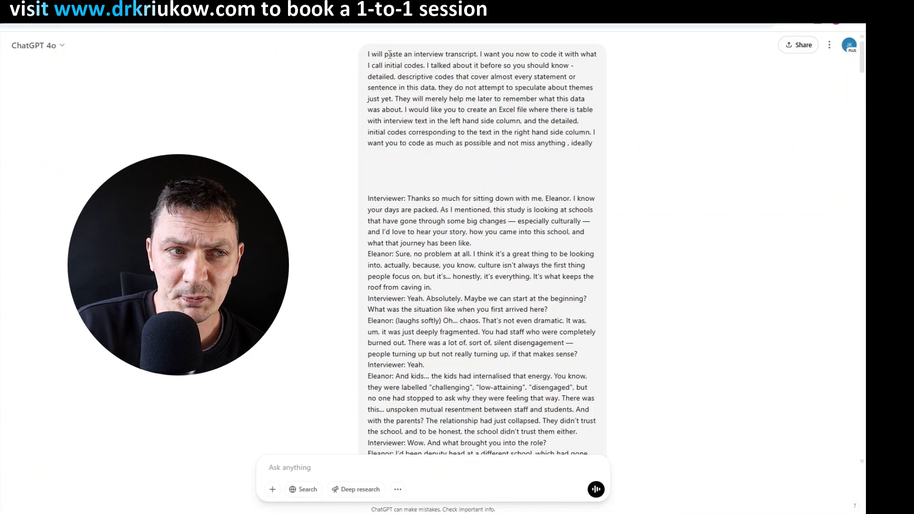
# Step: Highlight the prompt's key rules: initial codes only, no theorising or theme speculation, Excel output, interview start
pyautogui.moveTo(388, 54); pyautogui.dragTo(569, 142)
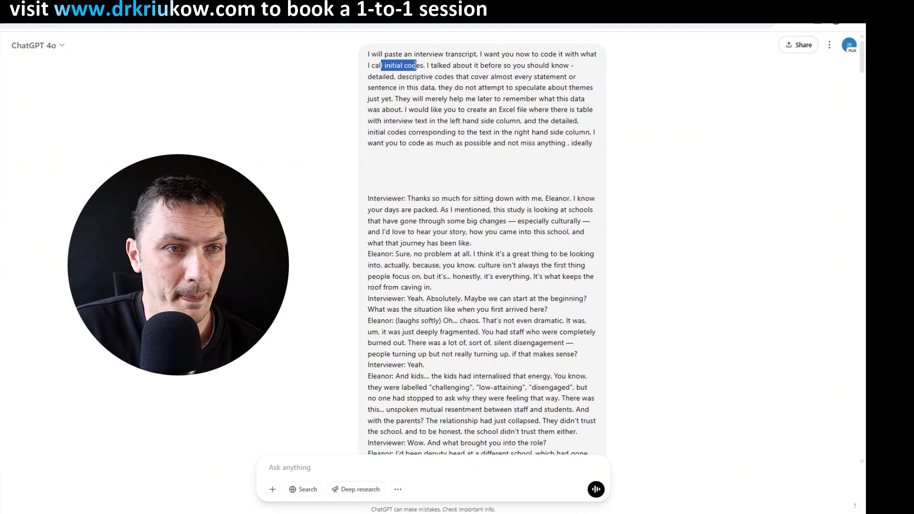
pyautogui.moveTo(419, 66); pyautogui.dragTo(546, 76)
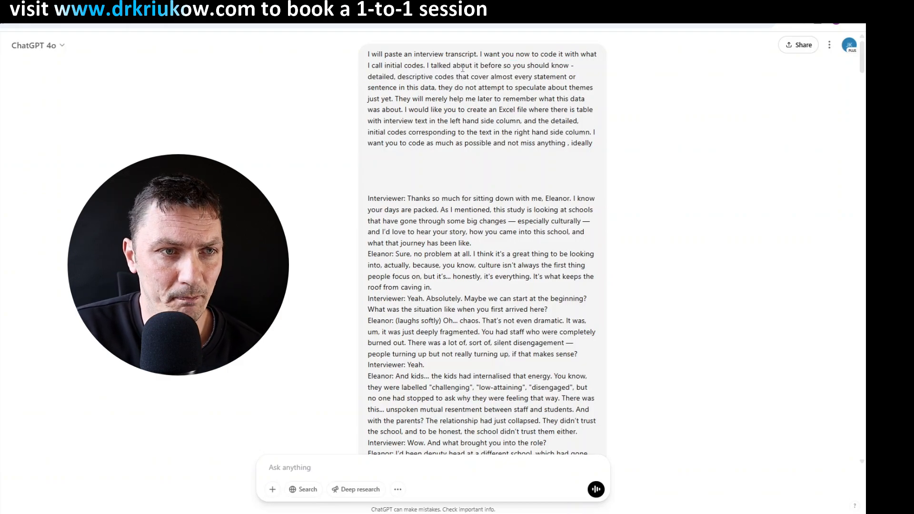
pyautogui.moveTo(376, 77); pyautogui.dragTo(434, 76)
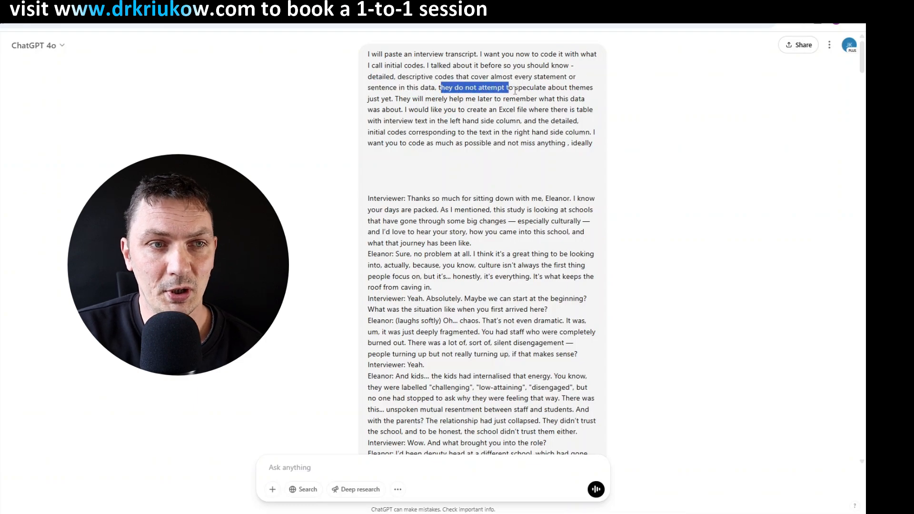
pyautogui.moveTo(508, 88); pyautogui.dragTo(394, 98)
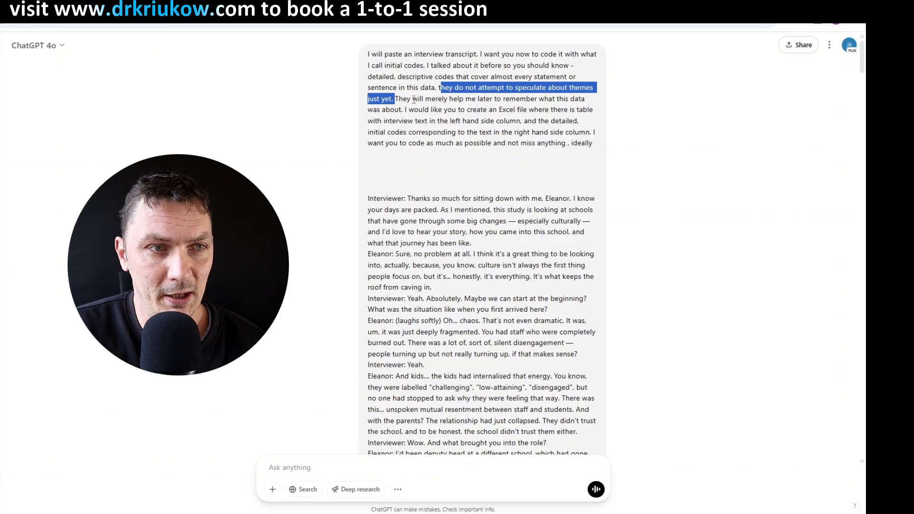
pyautogui.moveTo(393, 98); pyautogui.dragTo(477, 109)
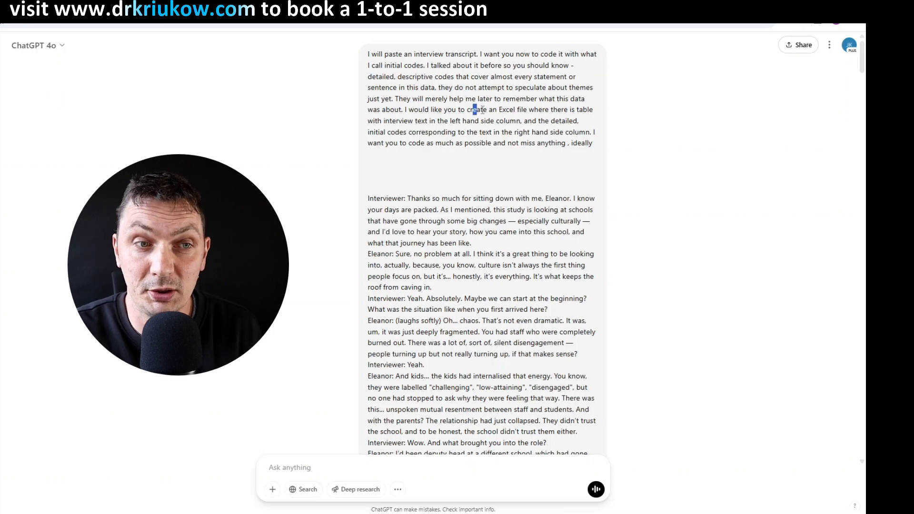
pyautogui.moveTo(472, 110); pyautogui.dragTo(522, 121)
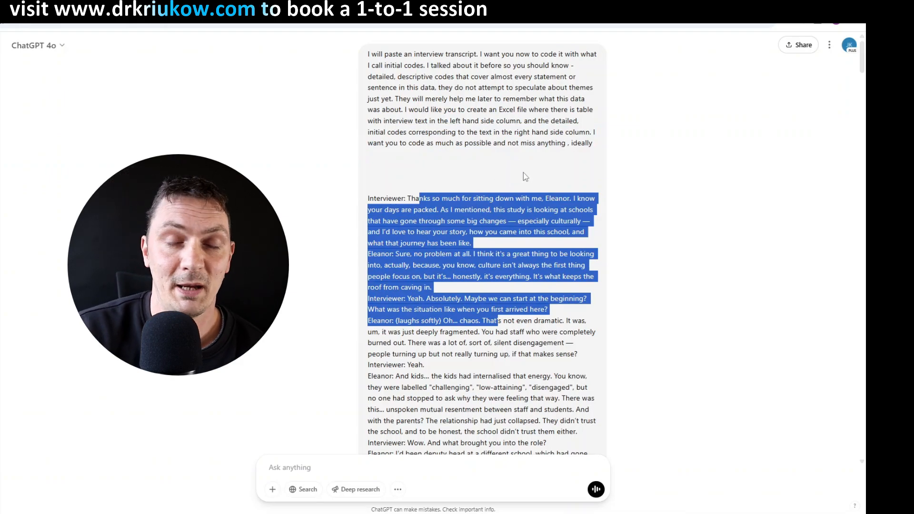
# Step: Scroll through the Eleanor coding table's Initial Code column, then close Excel to return to the chat
pyautogui.scroll(-3)
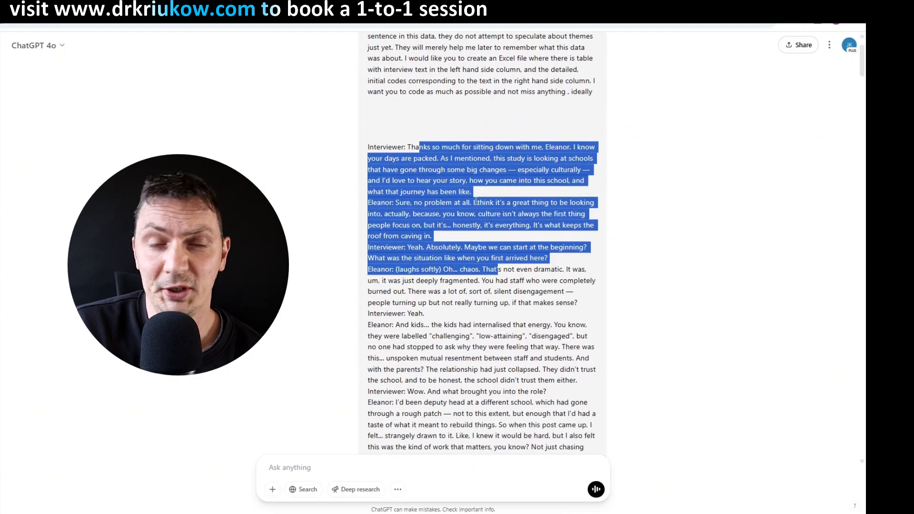
pyautogui.scroll(-3)
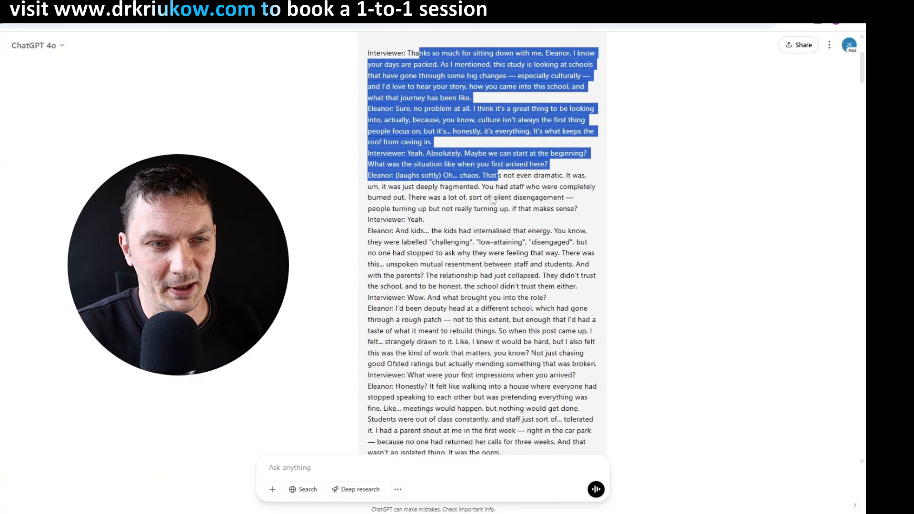
pyautogui.scroll(-3)
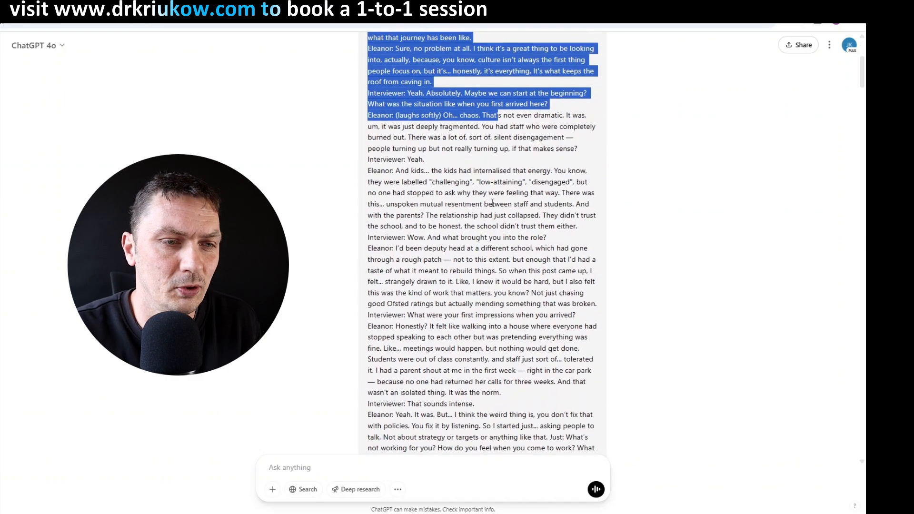
pyautogui.scroll(-3)
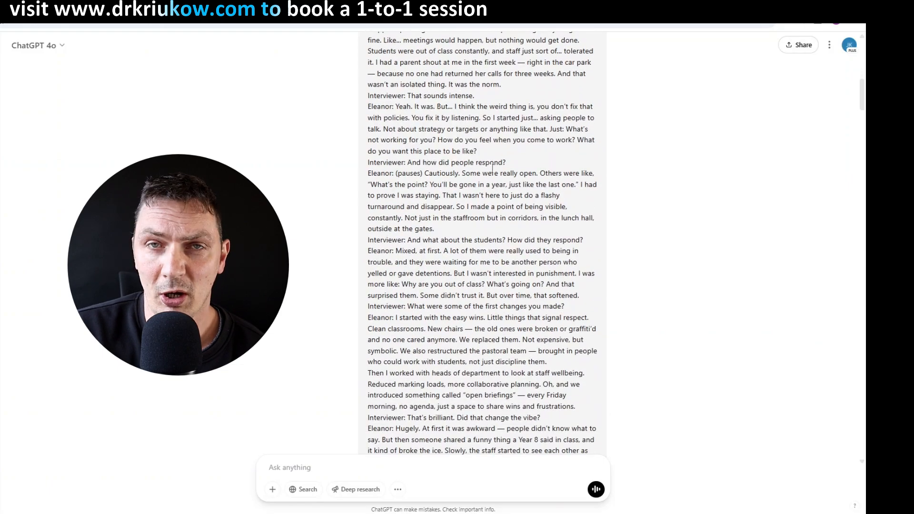
pyautogui.scroll(-3)
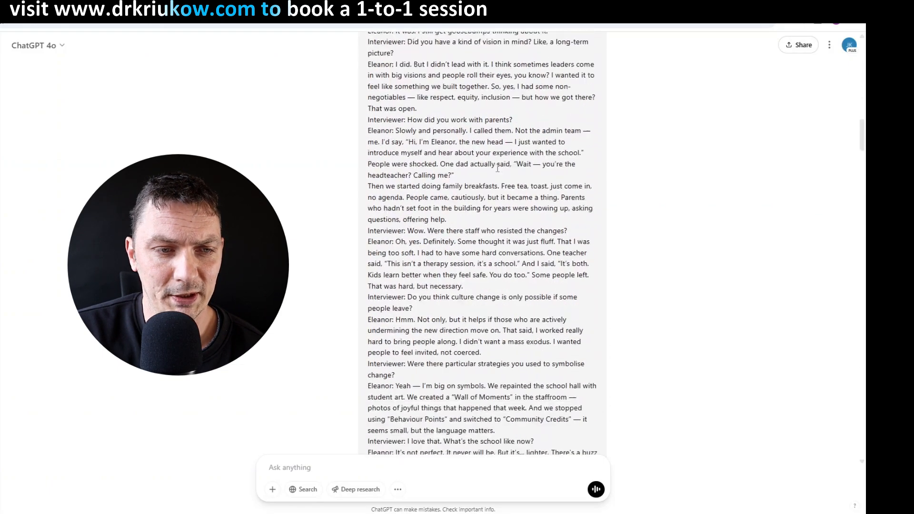
pyautogui.scroll(-3)
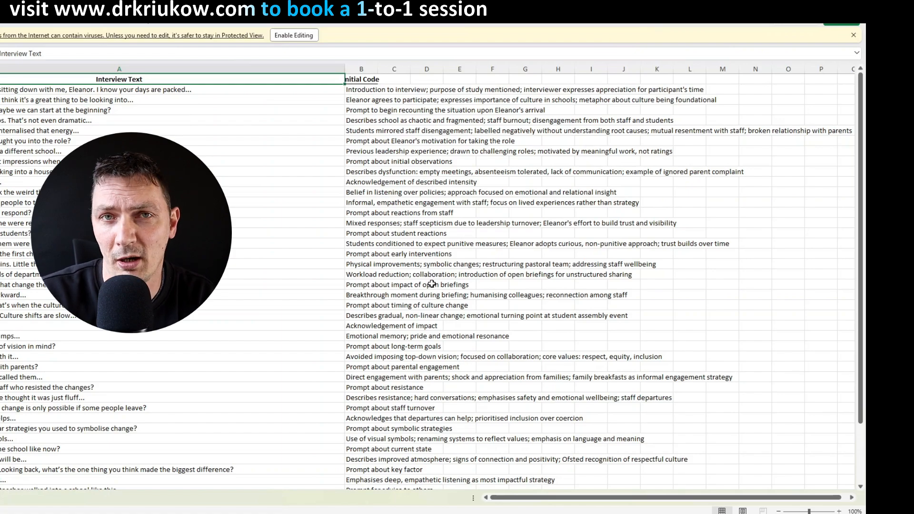
pyautogui.click(427, 110)
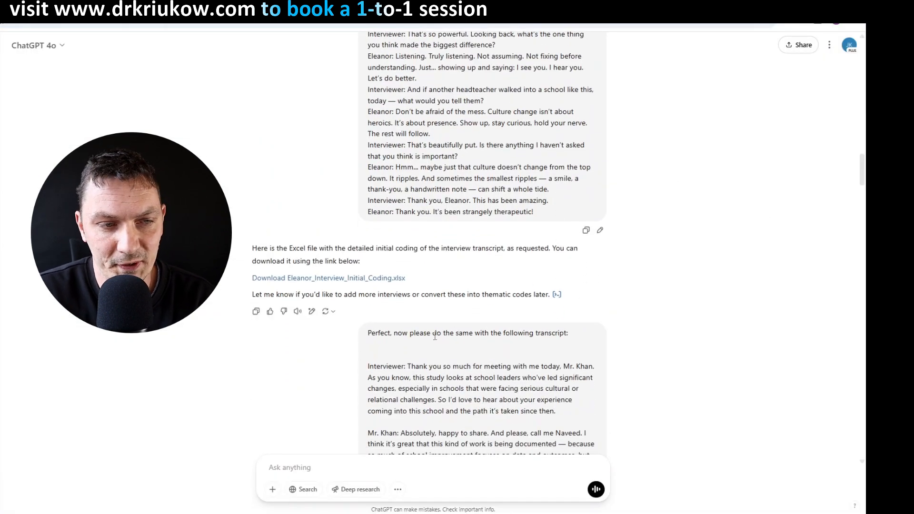
pyautogui.moveTo(379, 333); pyautogui.dragTo(547, 333)
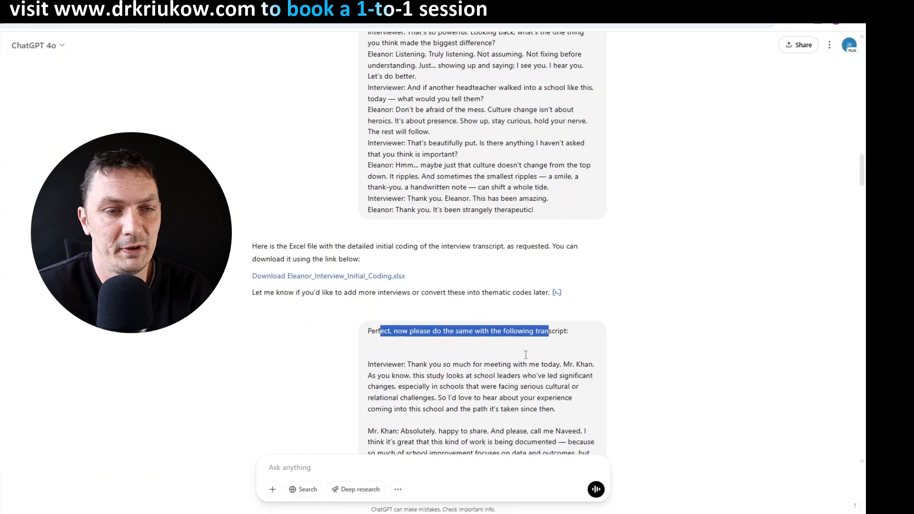
pyautogui.scroll(-3)
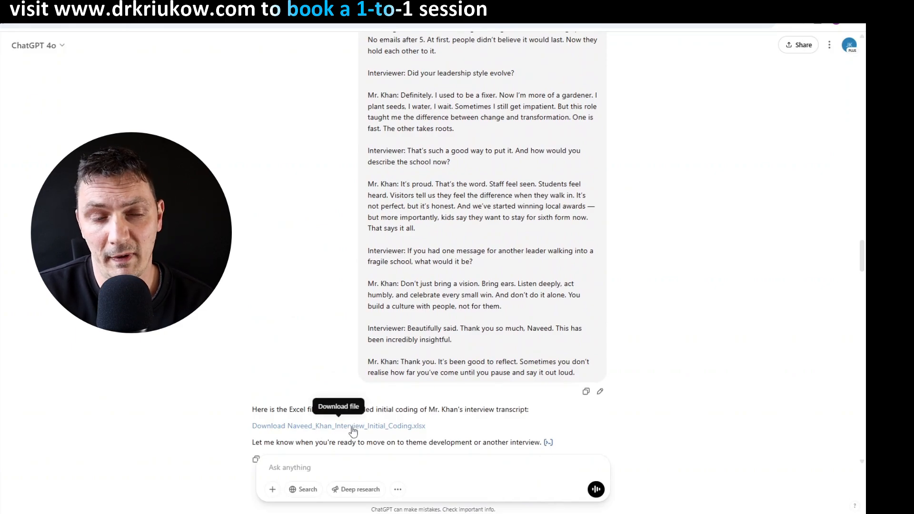
pyautogui.moveTo(461, 220)
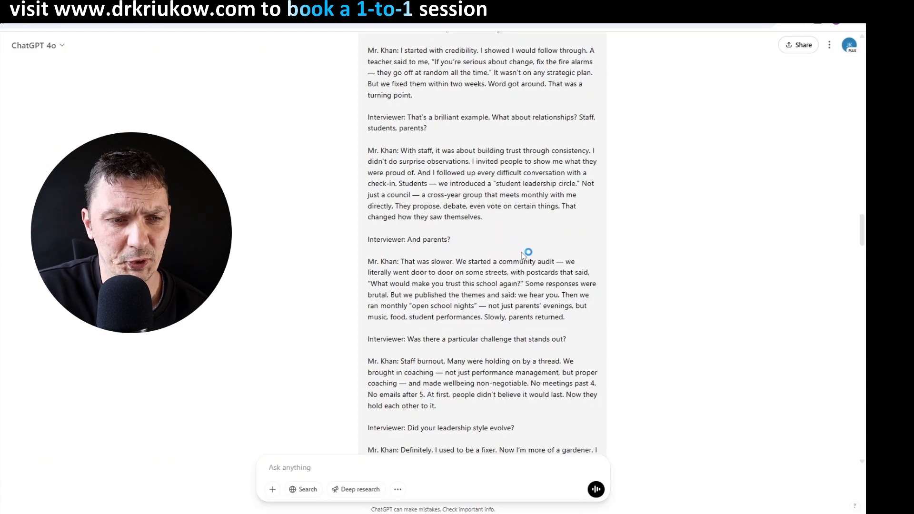
pyautogui.scroll(-3)
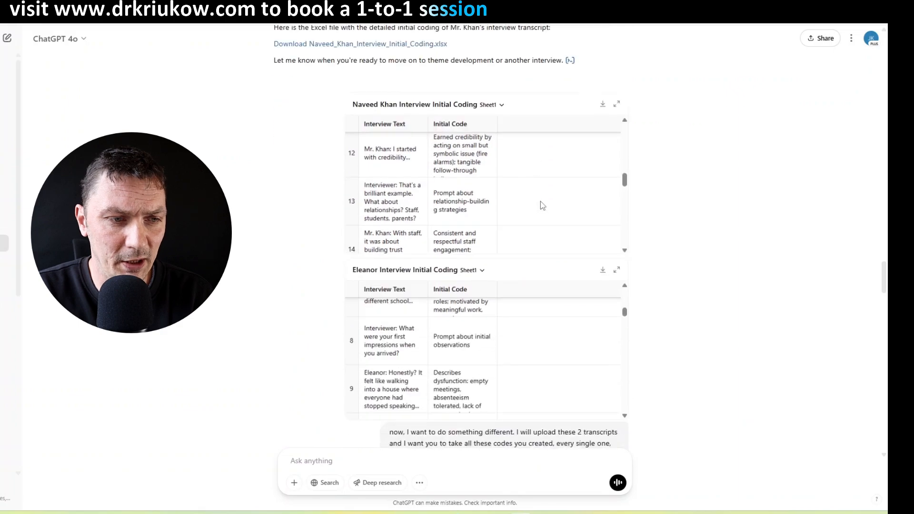
pyautogui.scroll(-3)
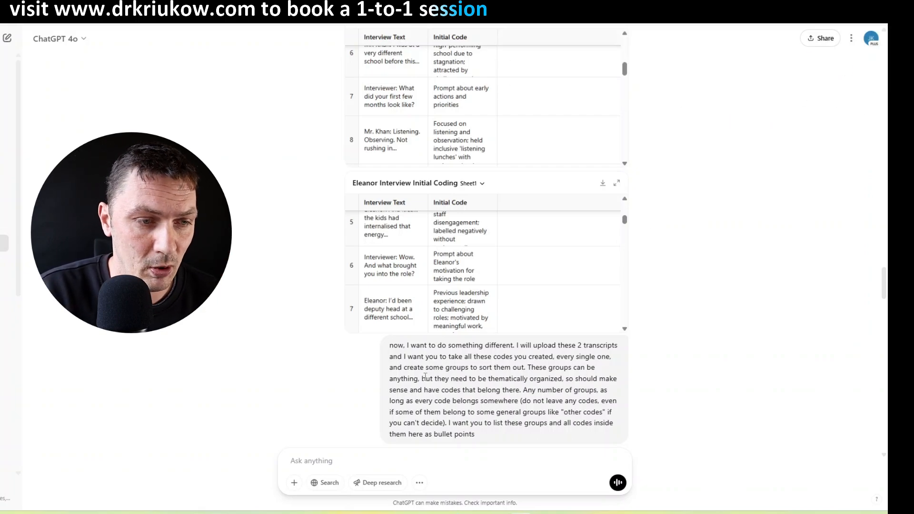
pyautogui.moveTo(390, 344); pyautogui.dragTo(518, 401)
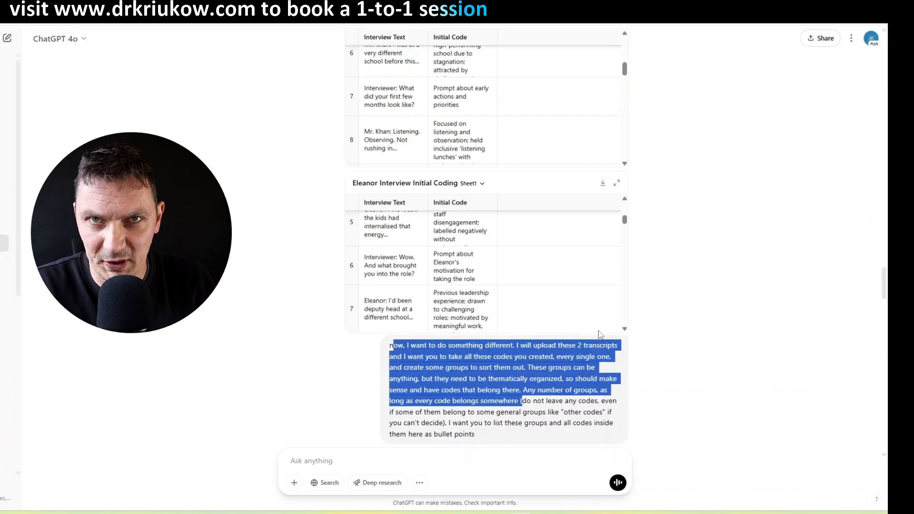
pyautogui.moveTo(690, 284)
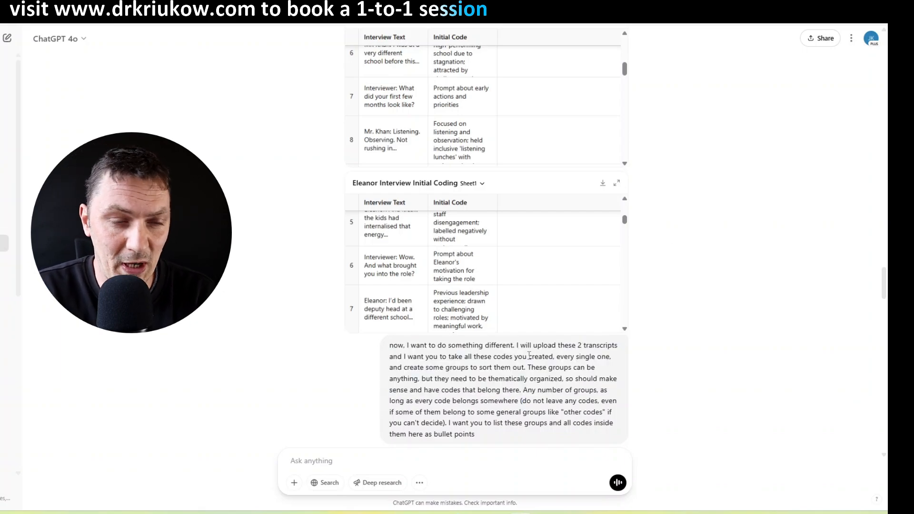
pyautogui.moveTo(529, 340)
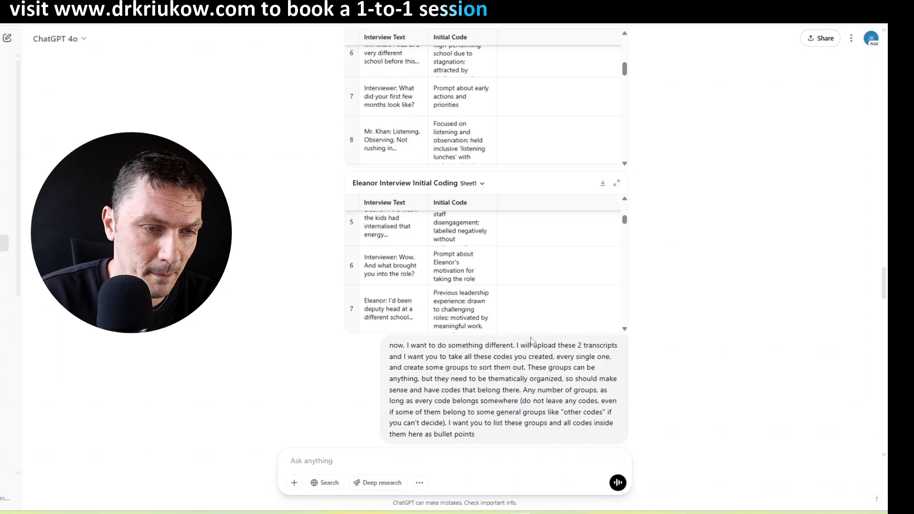
pyautogui.moveTo(421, 356); pyautogui.dragTo(500, 367)
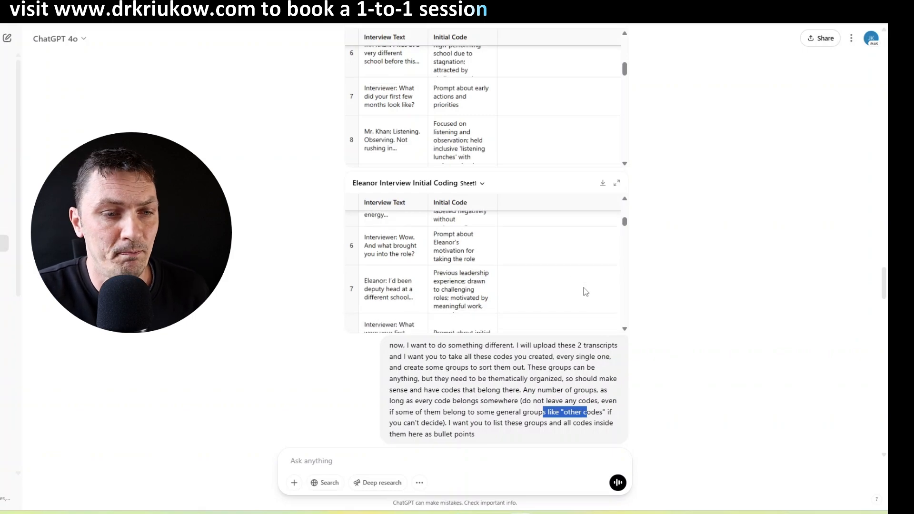
pyautogui.scroll(-3)
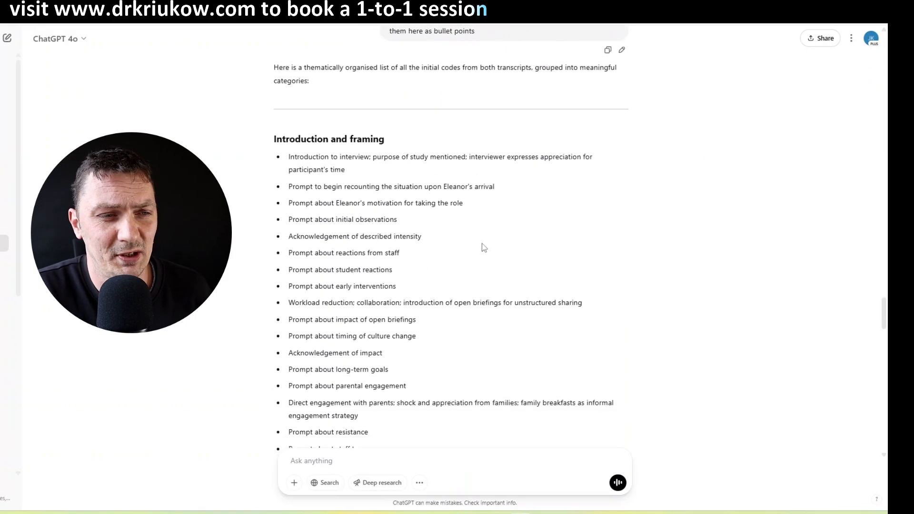
pyautogui.scroll(-3)
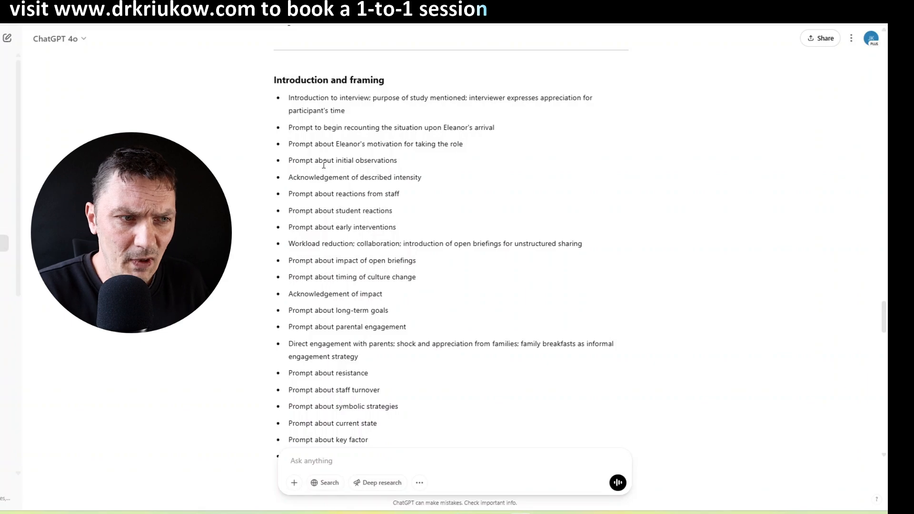
pyautogui.moveTo(295, 80); pyautogui.dragTo(385, 80)
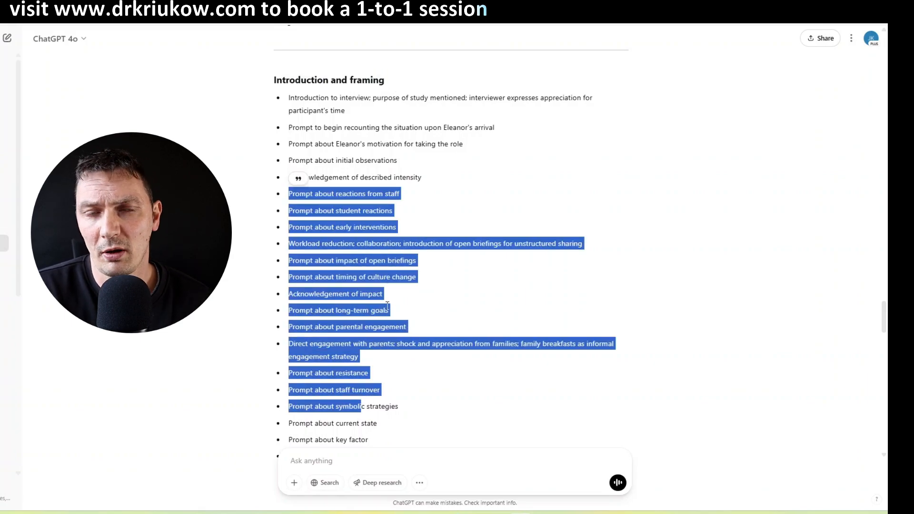
pyautogui.moveTo(409, 274)
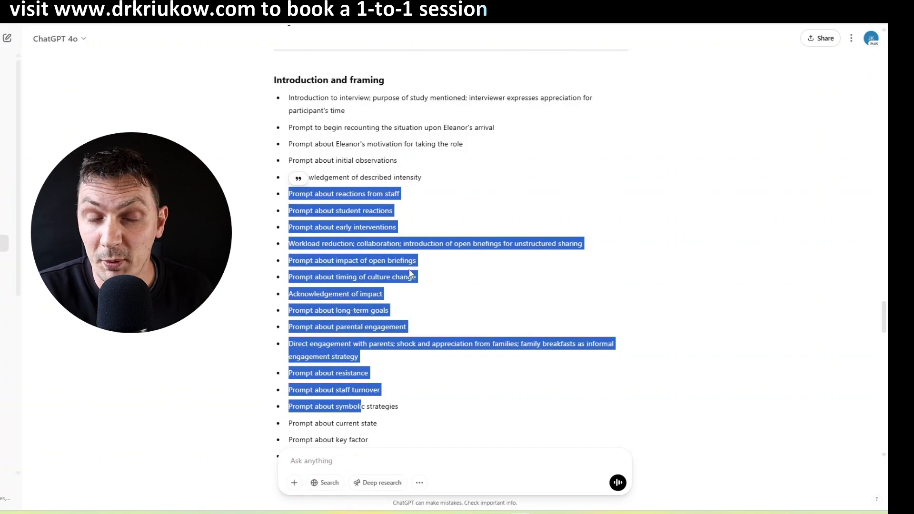
pyautogui.scroll(-3)
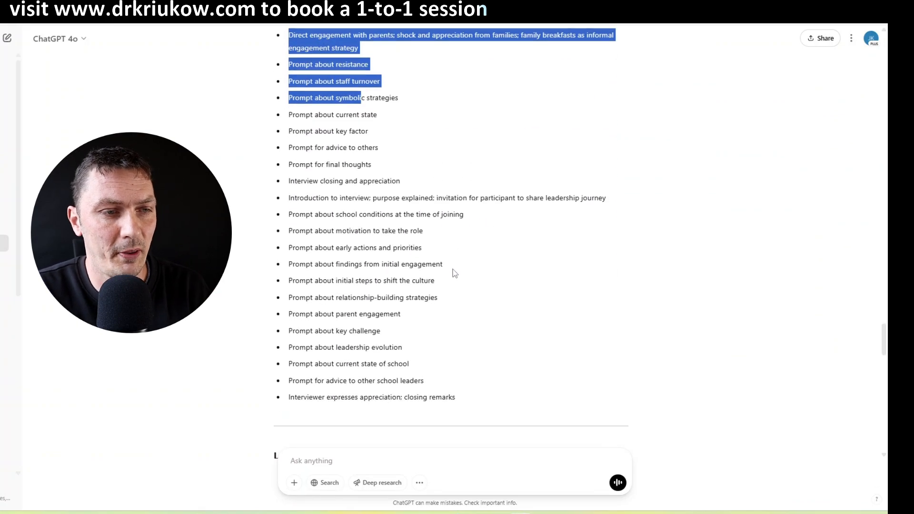
pyautogui.scroll(-3)
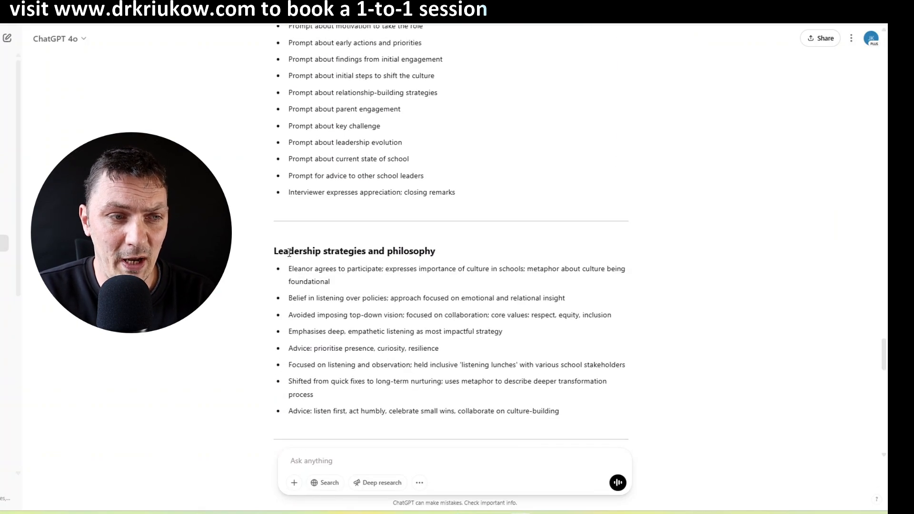
pyautogui.scroll(-3)
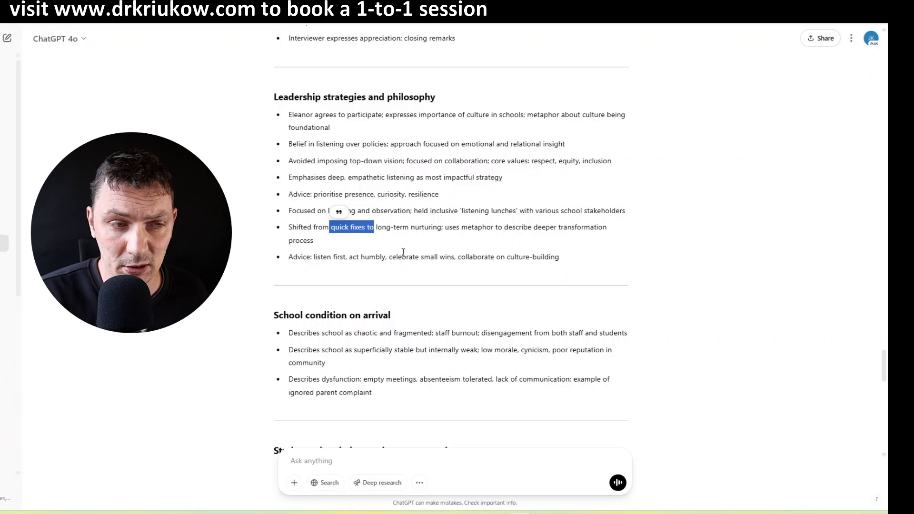
pyautogui.scroll(-3)
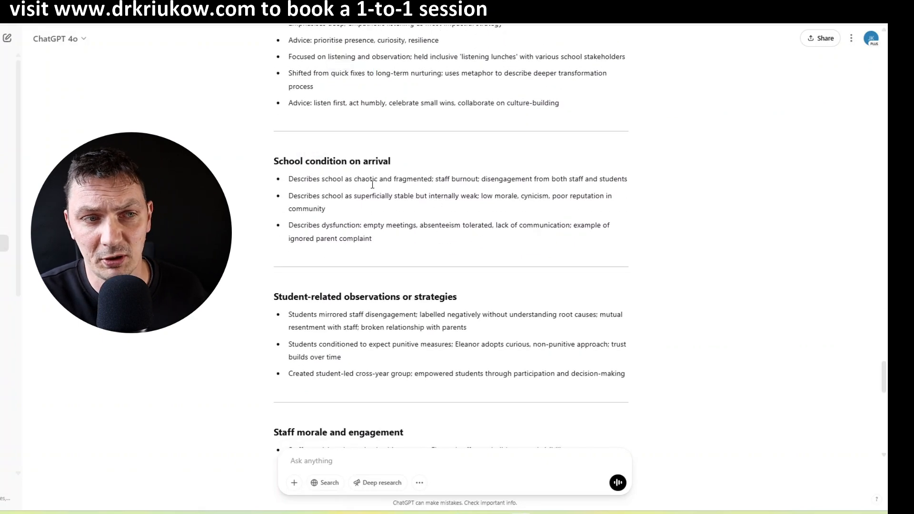
pyautogui.scroll(-3)
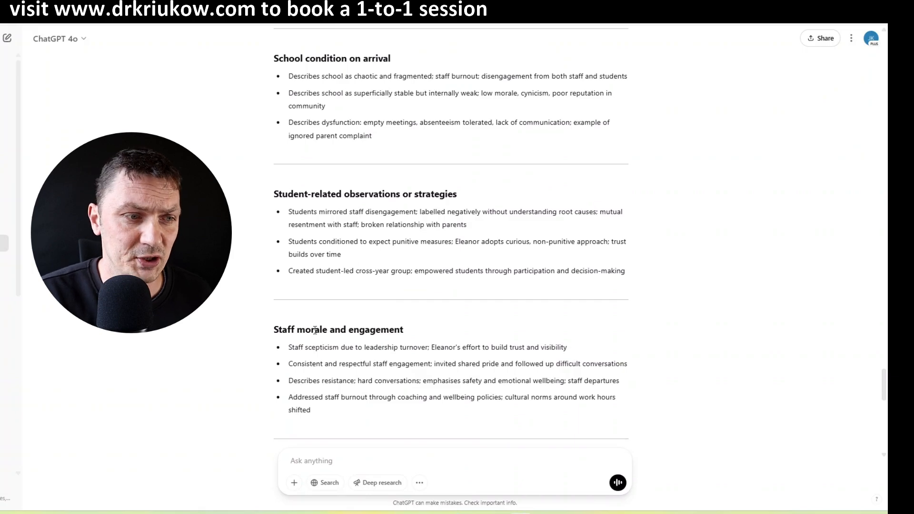
pyautogui.scroll(-3)
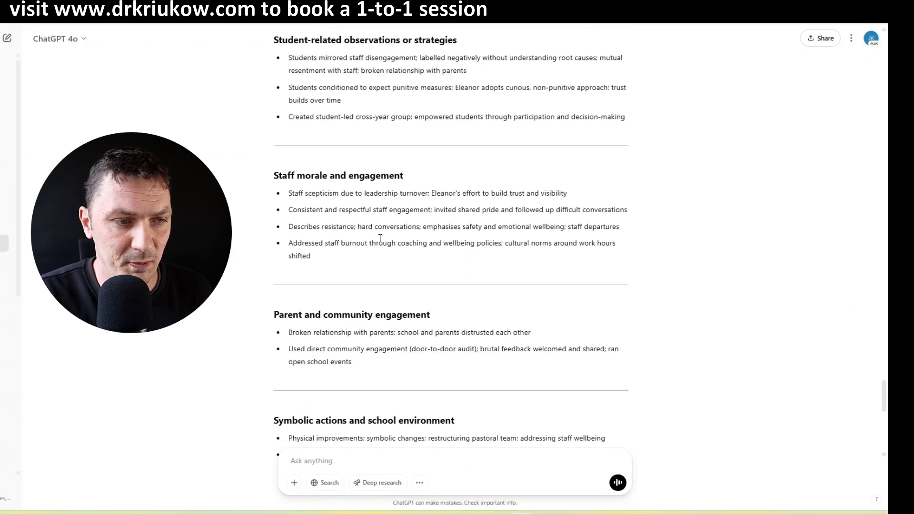
pyautogui.scroll(-3)
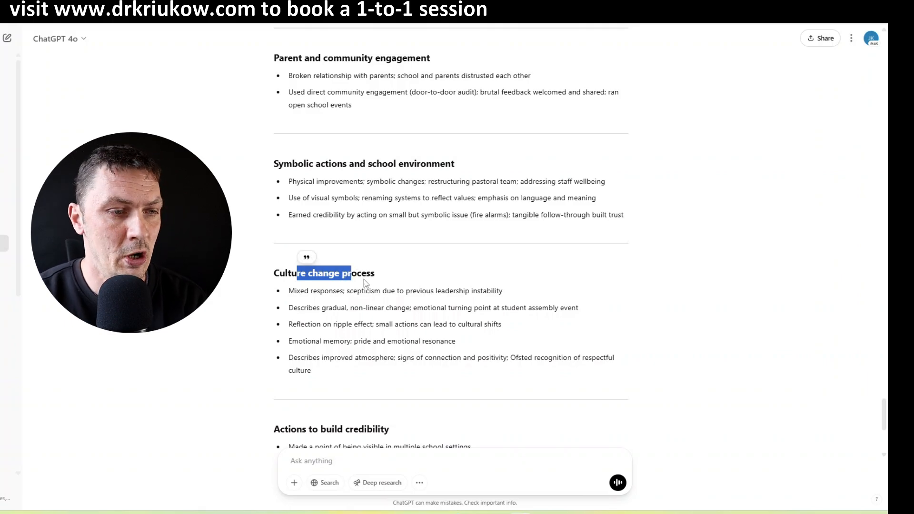
pyautogui.scroll(-3)
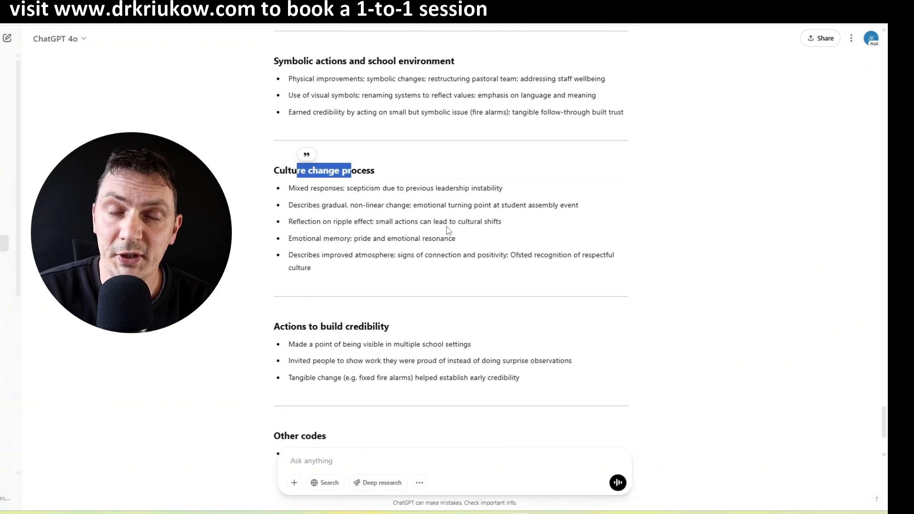
pyautogui.scroll(-3)
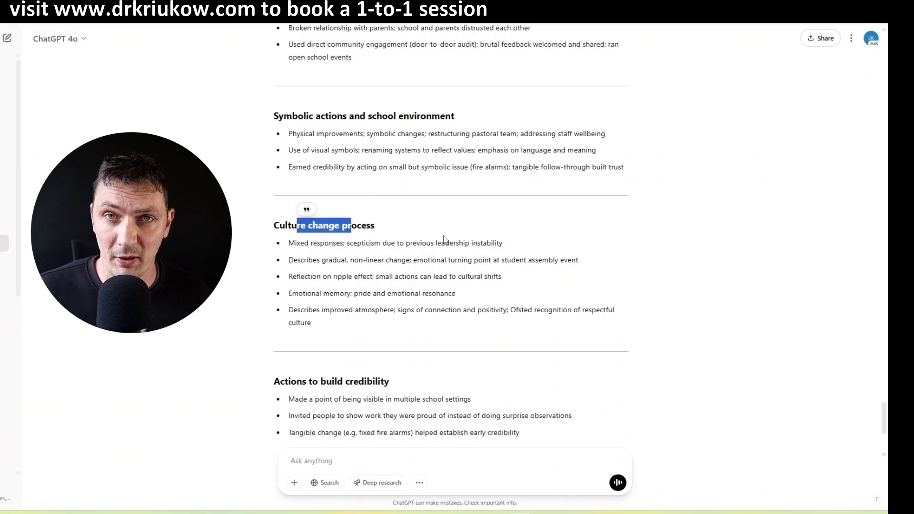
pyautogui.moveTo(408, 207)
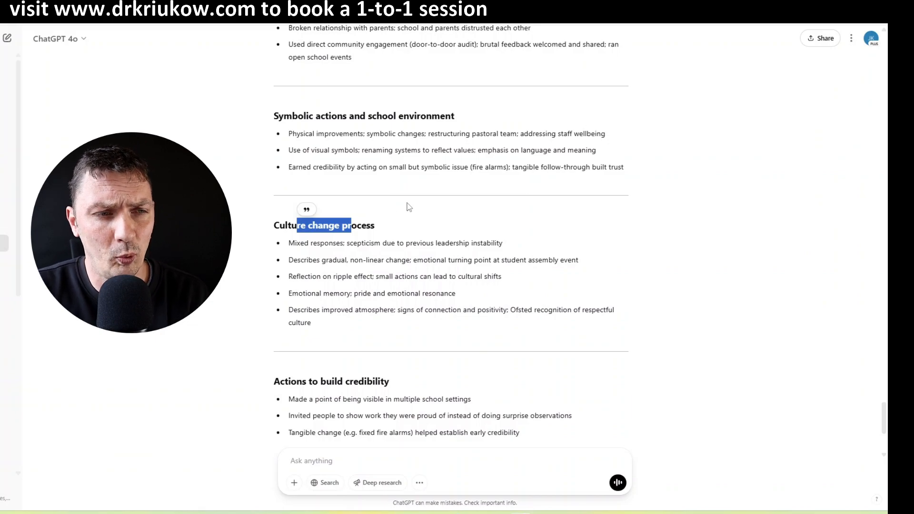
pyautogui.moveTo(537, 269)
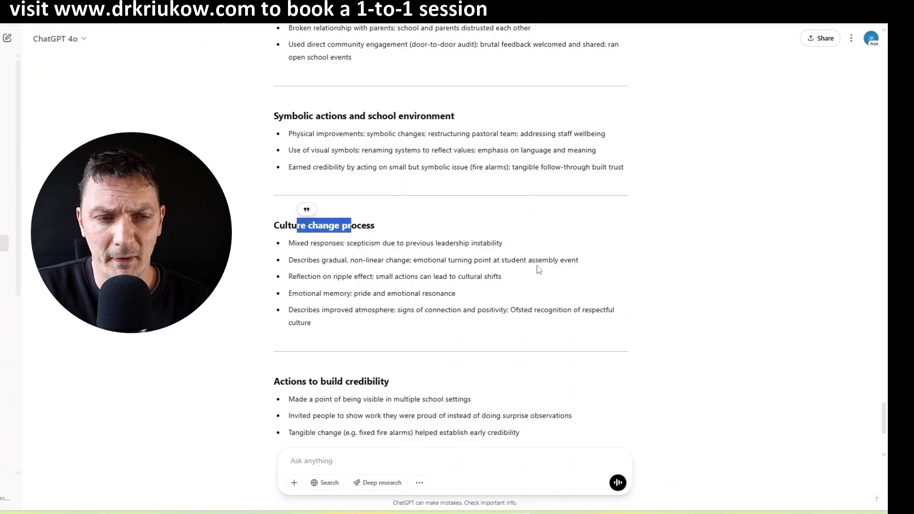
pyautogui.scroll(-3)
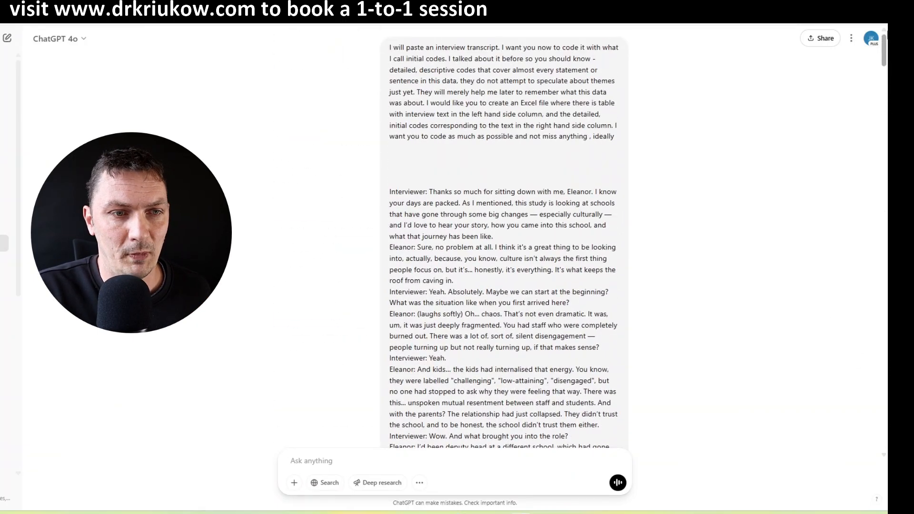
pyautogui.scroll(-3)
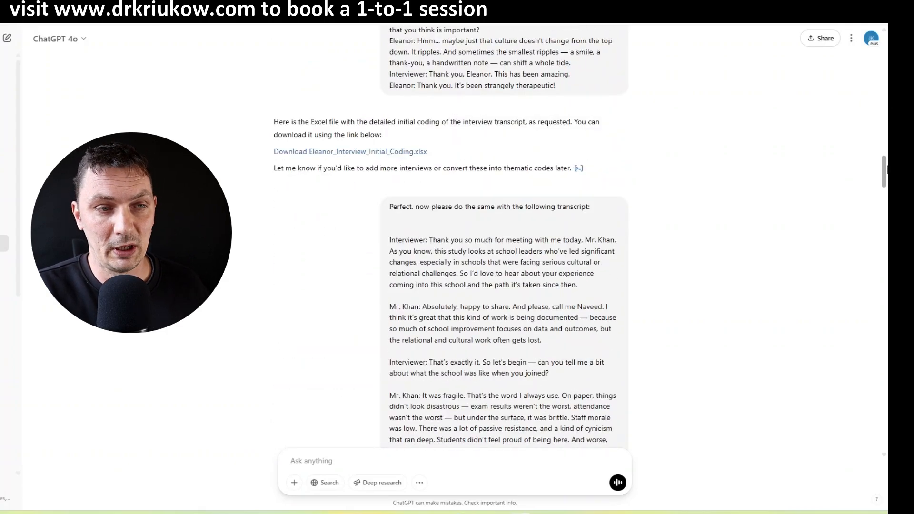